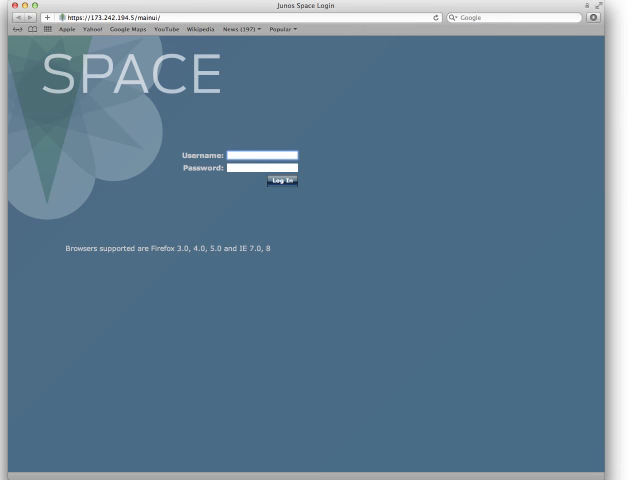
Log in with username and password to reach the application launcher
{"action": "left_click", "coordinate": [282, 180]}
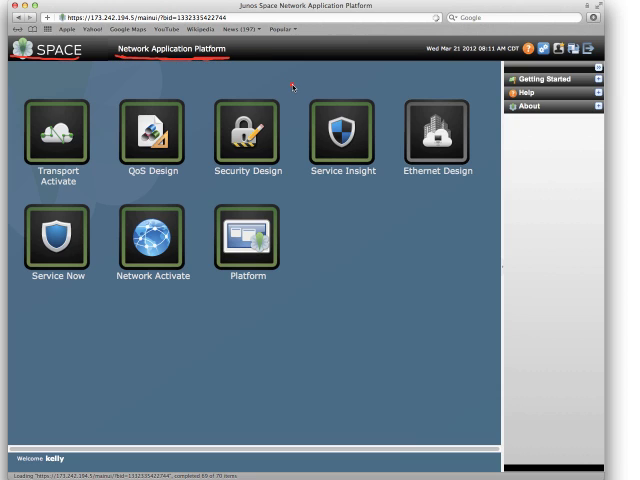
{"action": "mouse_move", "coordinate": [456, 68]}
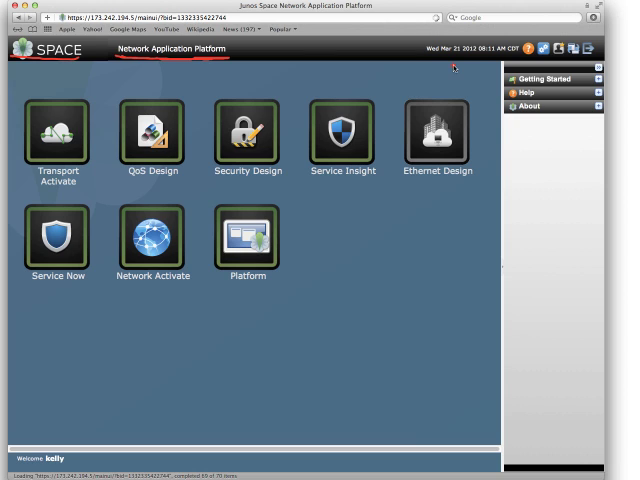
{"action": "mouse_move", "coordinate": [512, 56]}
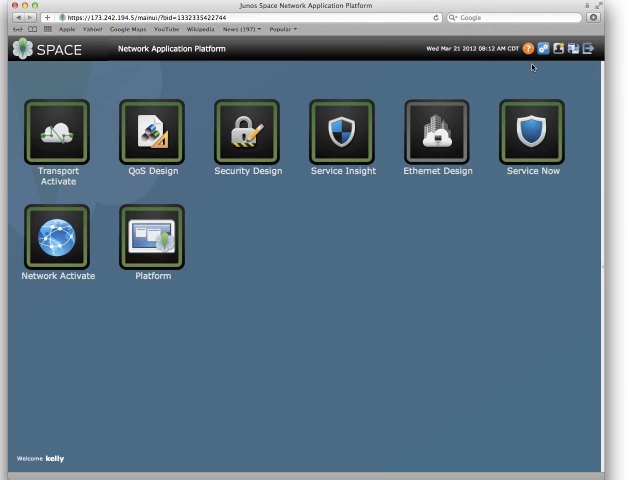
{"action": "mouse_move", "coordinate": [528, 48]}
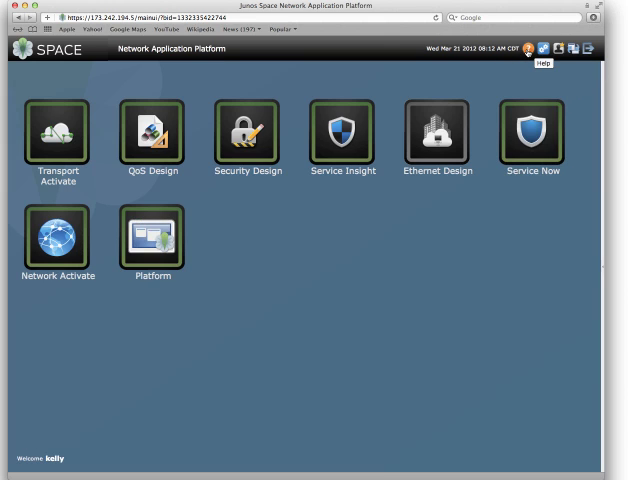
Reopen the help side panel and read the Platform Dashboard Overview topic
{"action": "left_click", "coordinate": [528, 48]}
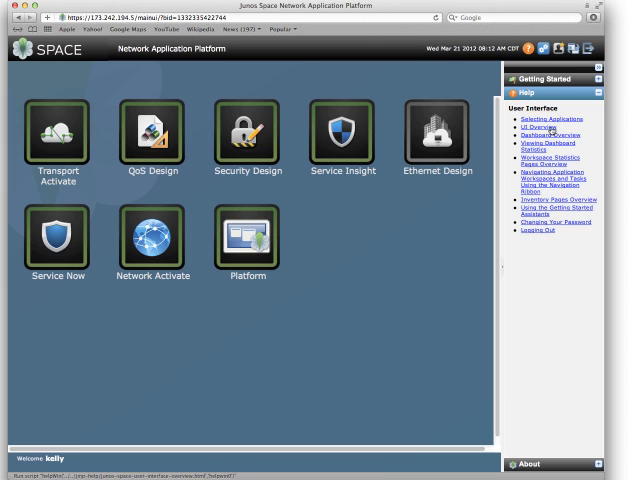
{"action": "left_click", "coordinate": [548, 134]}
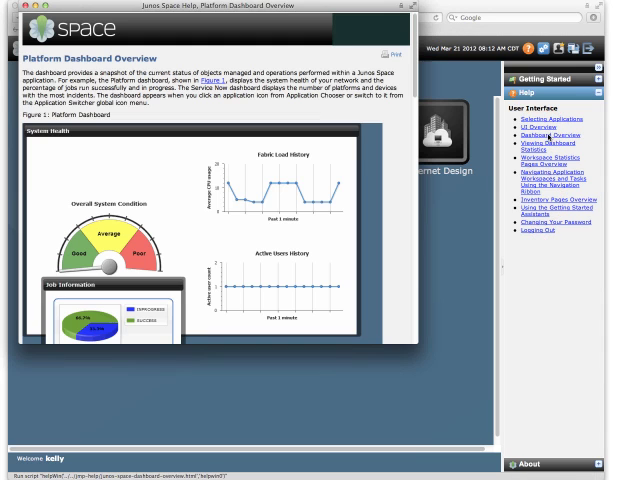
{"action": "scroll", "scroll_direction": "down", "scroll_amount": 3}
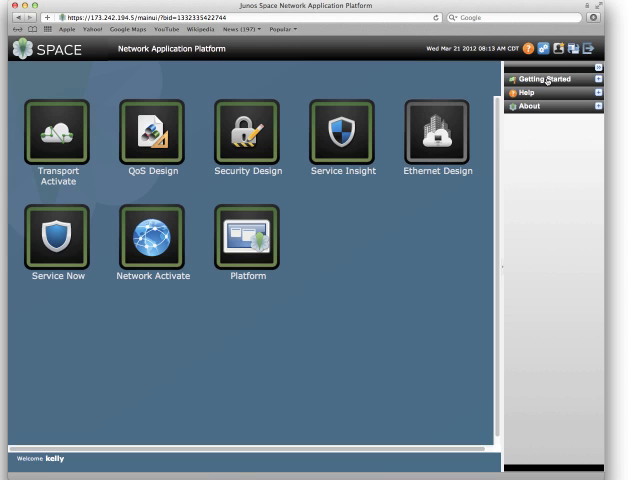
Visit Service Now, then switch to the Network Activate application
{"action": "left_click", "coordinate": [544, 80]}
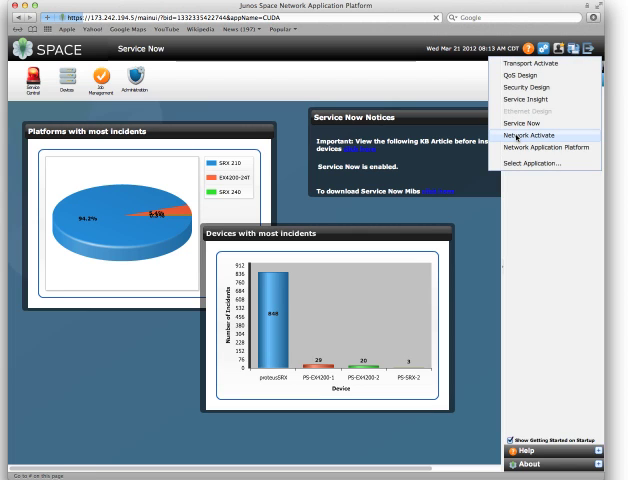
{"action": "left_click", "coordinate": [524, 136]}
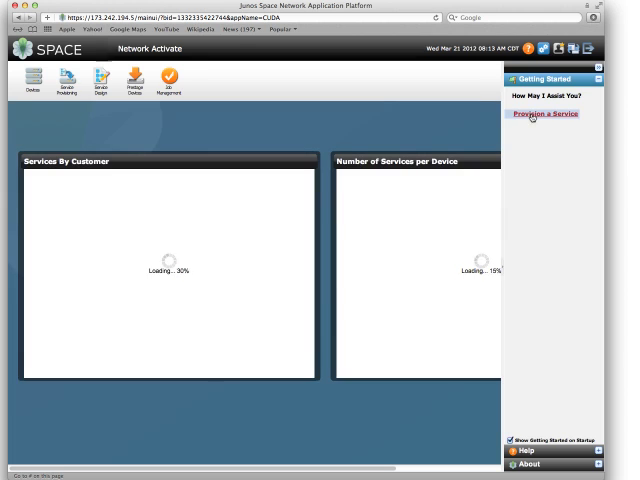
Walk through Provision a Service to the Assign Roles step, then return to the launcher
{"action": "left_click", "coordinate": [548, 112]}
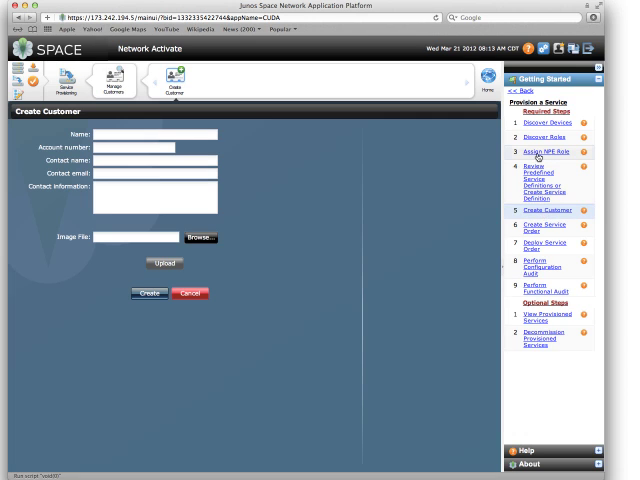
{"action": "left_click", "coordinate": [544, 152]}
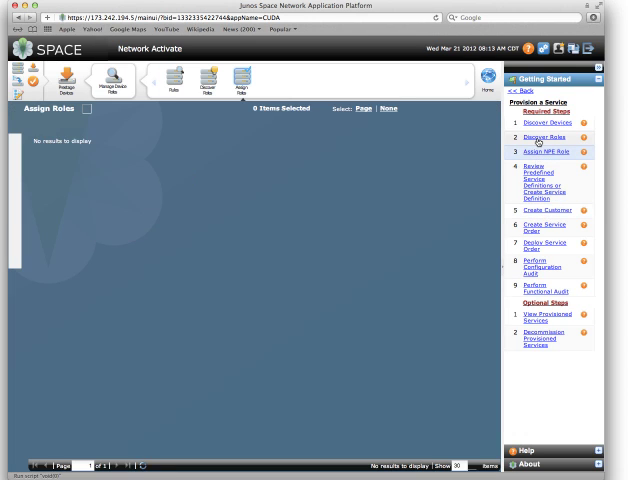
{"action": "left_click", "coordinate": [544, 136]}
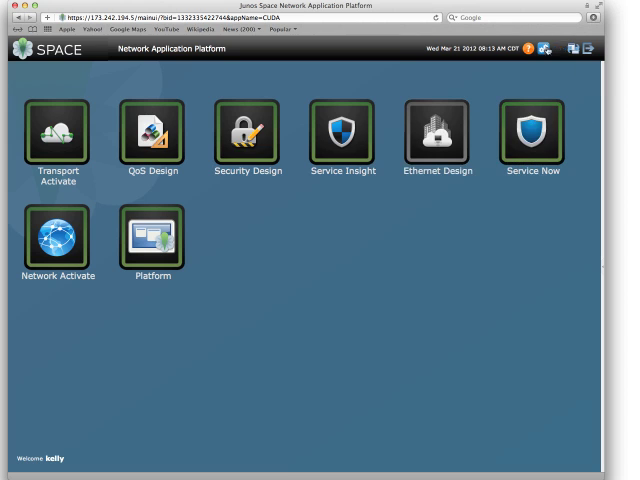
{"action": "mouse_move", "coordinate": [312, 238]}
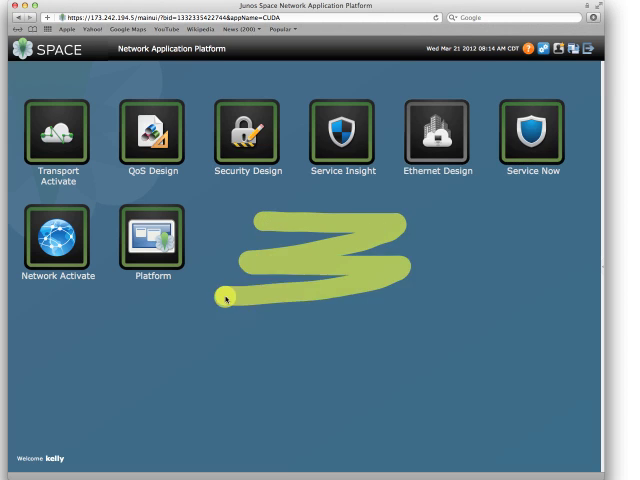
{"action": "left_click_drag", "start_coordinate": [226, 300], "coordinate": [296, 100]}
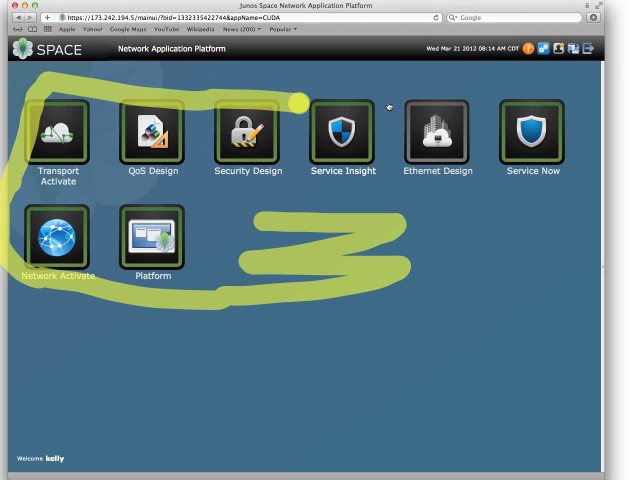
{"action": "left_click_drag", "start_coordinate": [300, 104], "coordinate": [424, 256]}
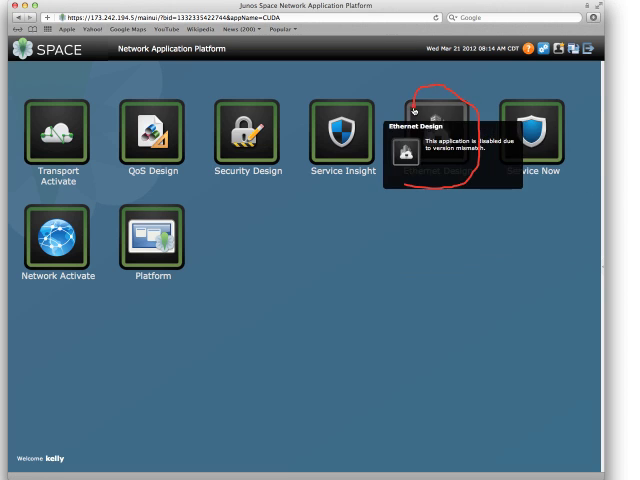
{"action": "mouse_move", "coordinate": [408, 224]}
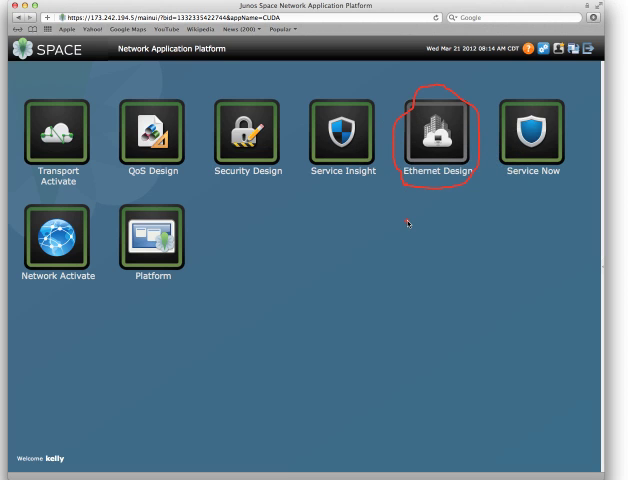
{"action": "mouse_move", "coordinate": [208, 196]}
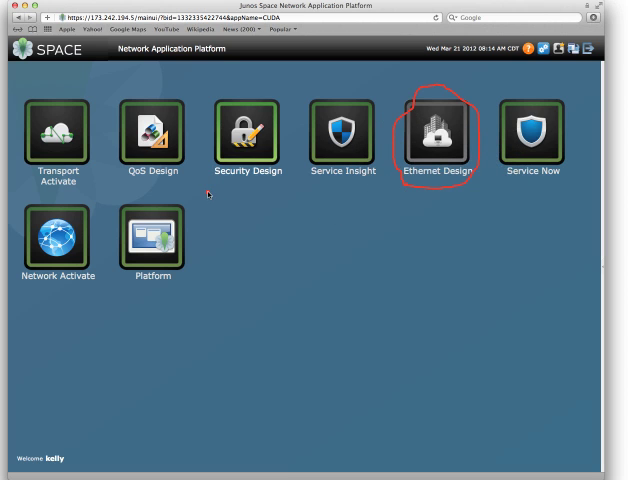
{"action": "mouse_move", "coordinate": [432, 320]}
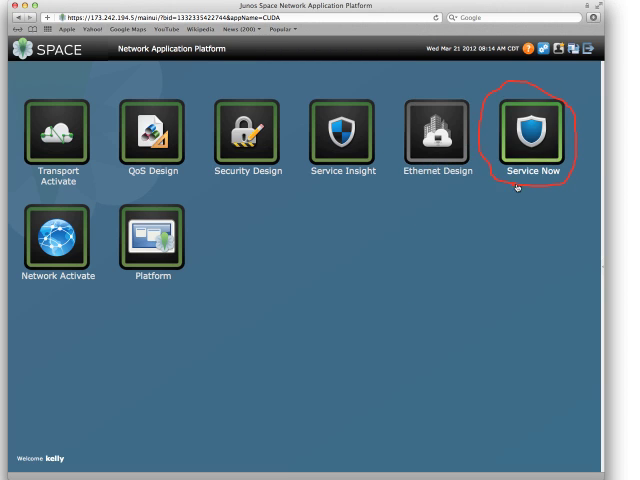
{"action": "mouse_move", "coordinate": [344, 188]}
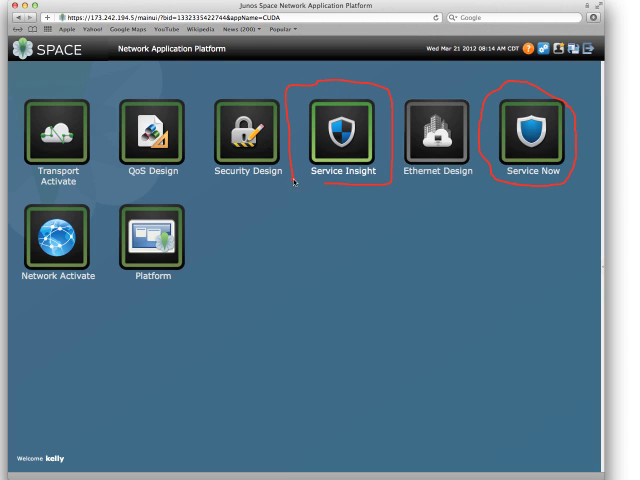
{"action": "mouse_move", "coordinate": [152, 136]}
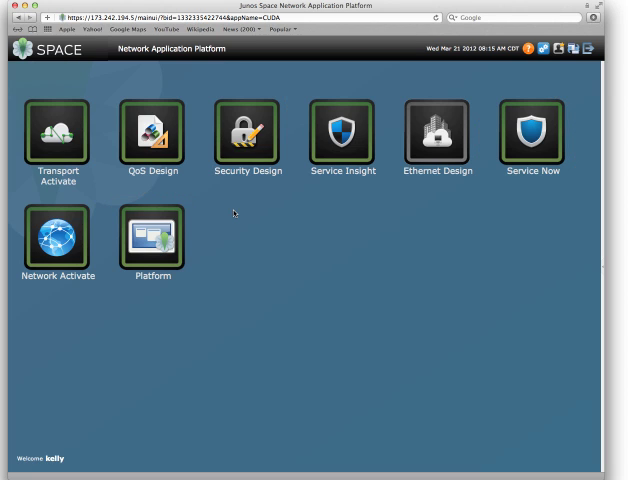
{"action": "mouse_move", "coordinate": [120, 366]}
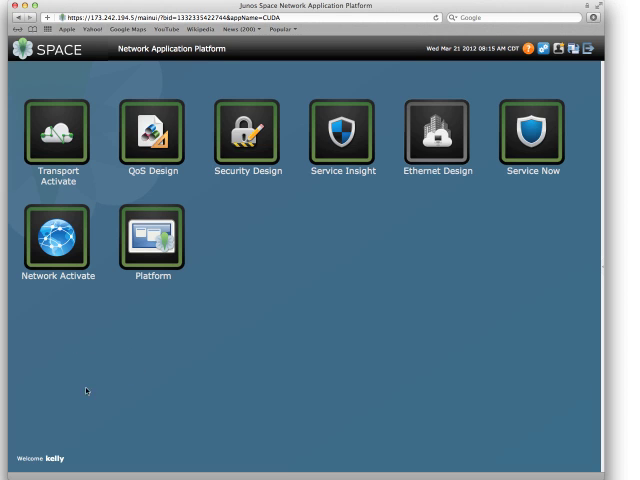
{"action": "left_click", "coordinate": [152, 238]}
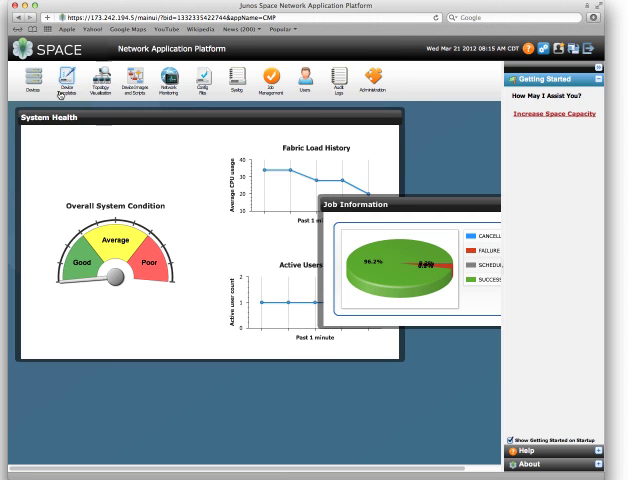
Show the Devices overview with platform, status and OS count charts
{"action": "left_click", "coordinate": [64, 82]}
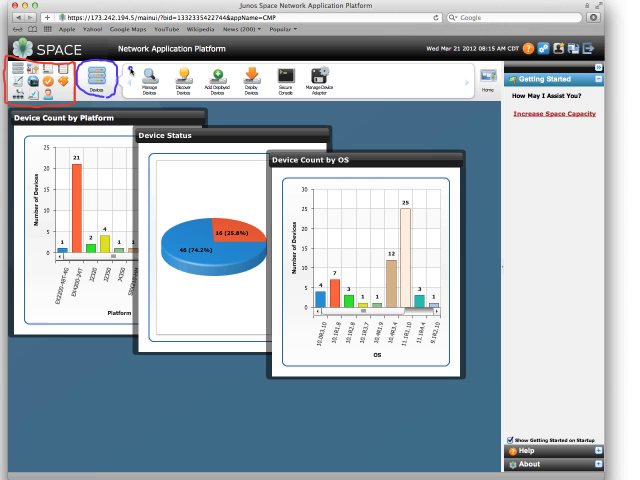
{"action": "mouse_move", "coordinate": [130, 72]}
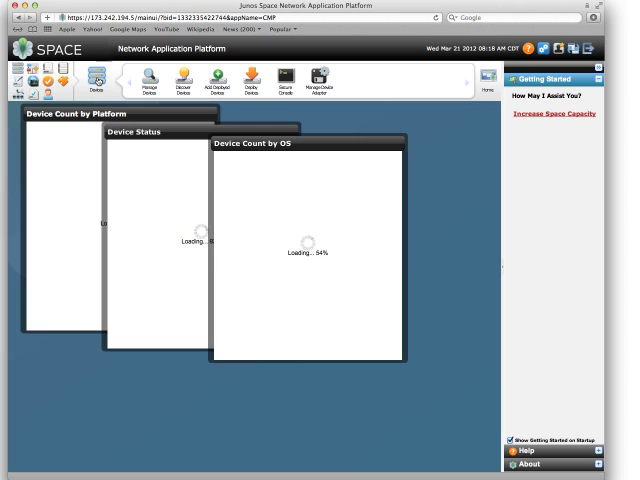
Show Manage Devices as a thumbnail grid of managed devices with names and IPs
{"action": "left_click", "coordinate": [150, 80]}
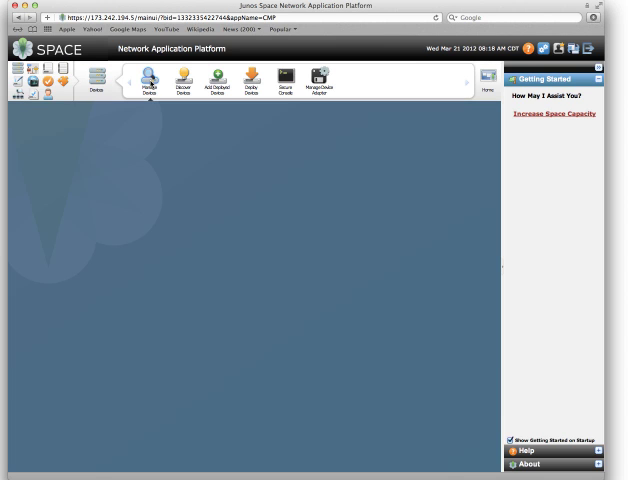
{"action": "left_click", "coordinate": [148, 78]}
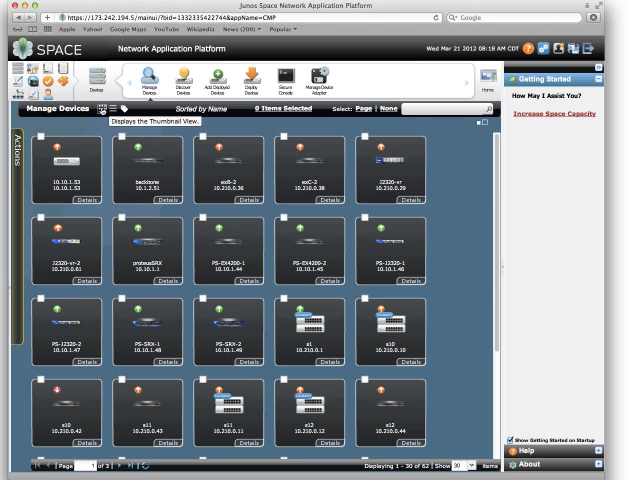
{"action": "left_click", "coordinate": [112, 108]}
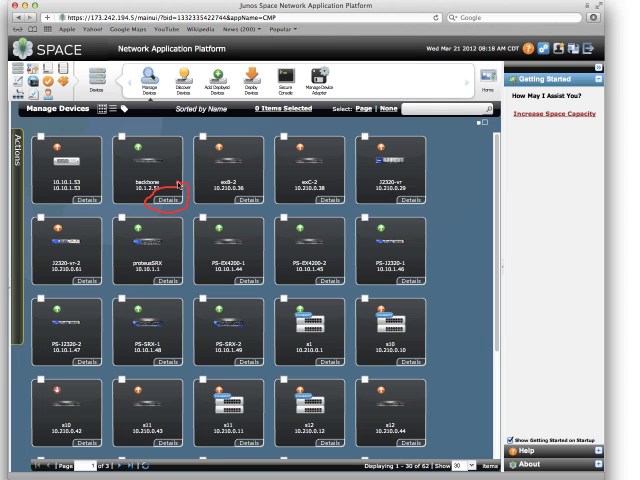
{"action": "mouse_move", "coordinate": [180, 210]}
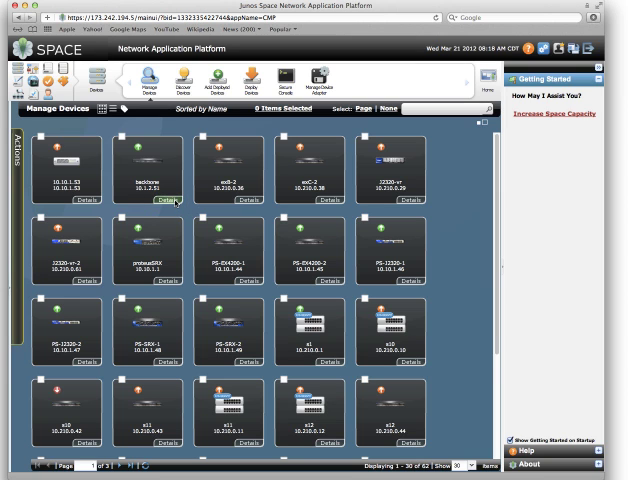
View a device's physical inventory: chassis, routing engine, FPC, PIC and power supplies
{"action": "left_click", "coordinate": [162, 202]}
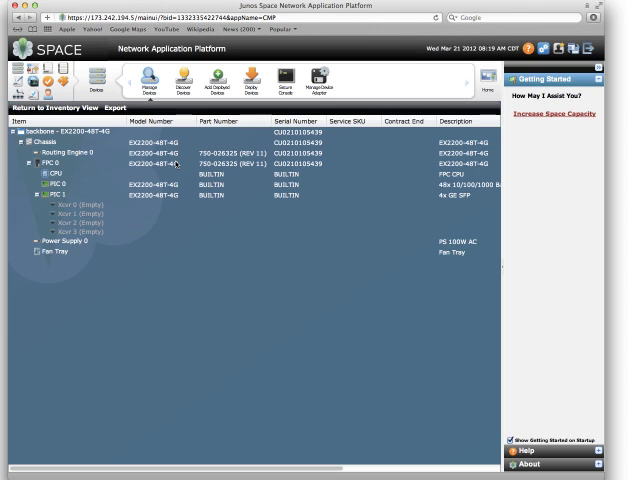
{"action": "mouse_move", "coordinate": [148, 80]}
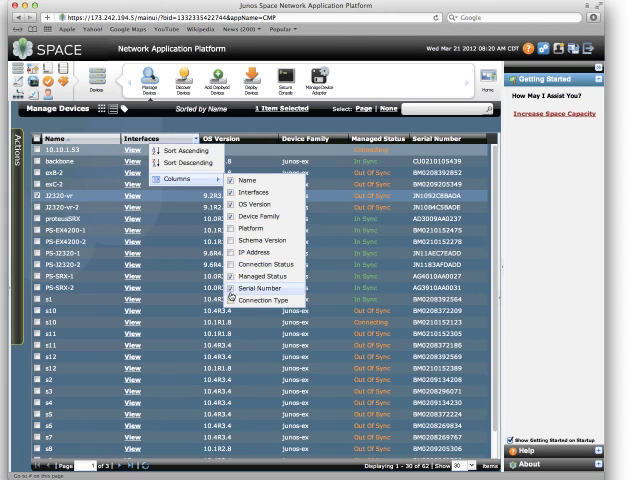
Add OS Version and further fields as columns in the tabular device view
{"action": "left_click", "coordinate": [240, 200]}
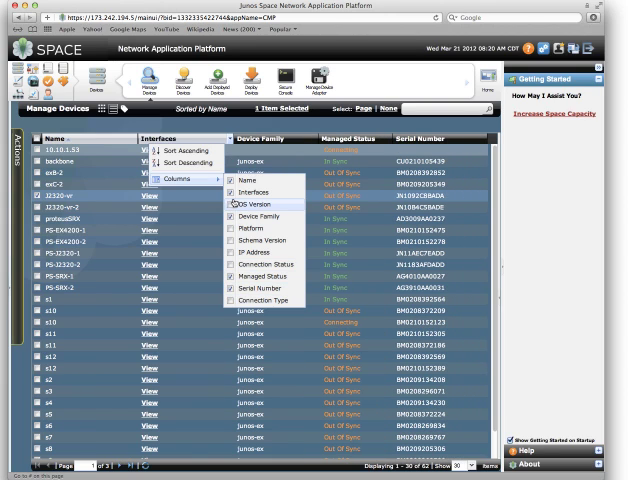
{"action": "left_click", "coordinate": [248, 204]}
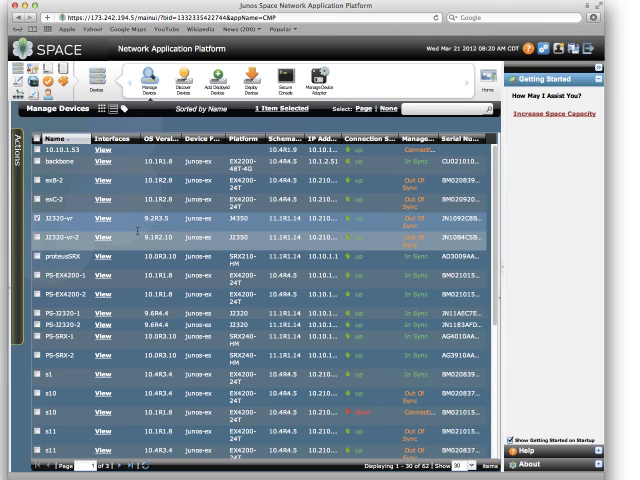
{"action": "mouse_move", "coordinate": [122, 210]}
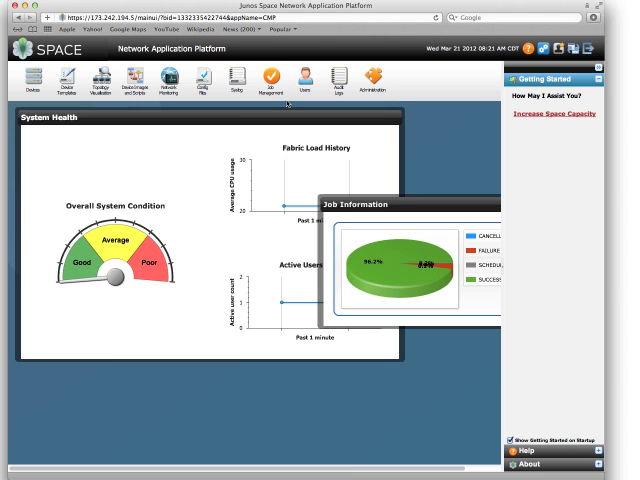
View the Manage Jobs list of backup and discovery jobs with status and schedules
{"action": "left_click", "coordinate": [268, 82]}
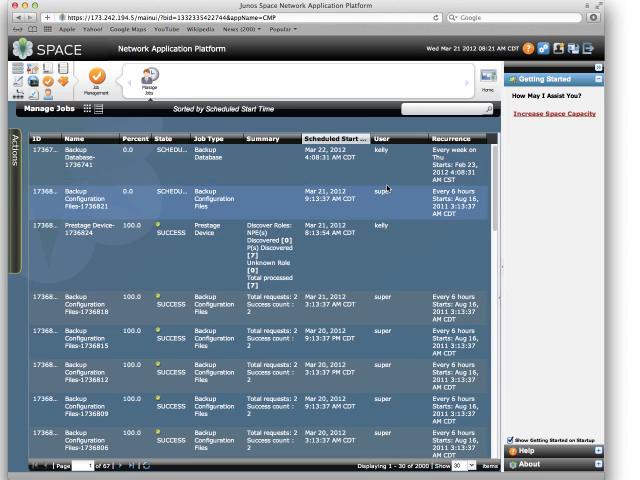
{"action": "scroll", "scroll_direction": "down", "scroll_amount": 3}
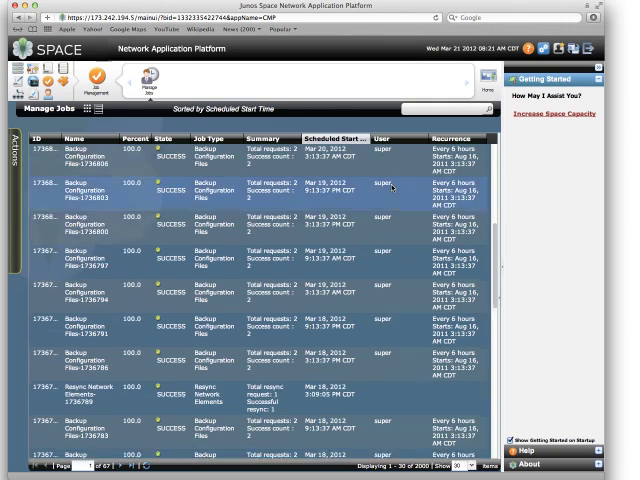
{"action": "scroll", "scroll_direction": "down", "scroll_amount": 3}
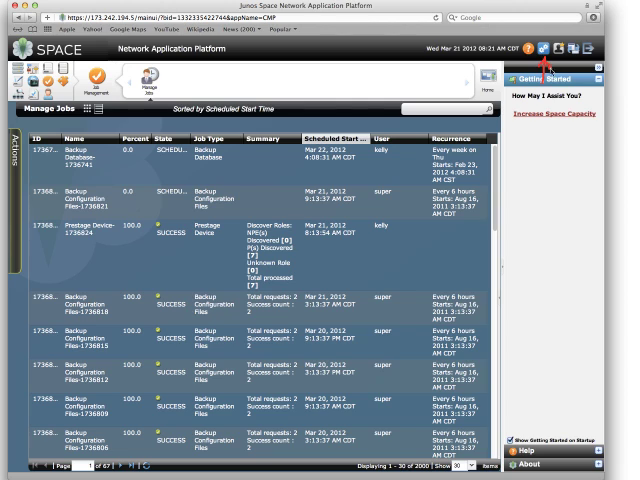
{"action": "mouse_move", "coordinate": [542, 48]}
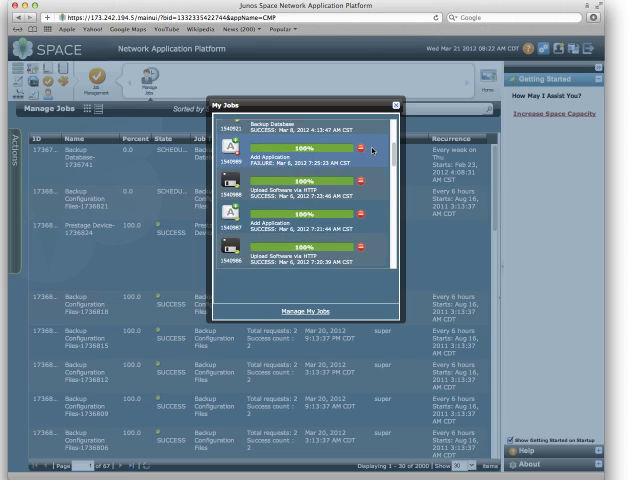
Review the My Jobs pop-up showing recent backup and discovery job progress
{"action": "scroll", "scroll_direction": "down", "scroll_amount": 3}
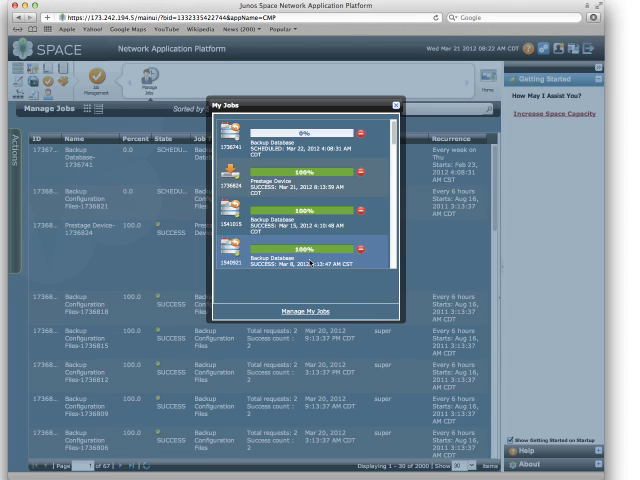
{"action": "mouse_move", "coordinate": [312, 262]}
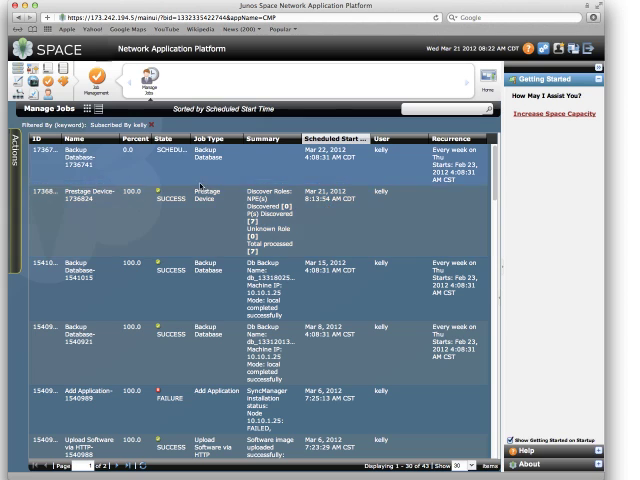
Browse my recent jobs to the failed Add Application job's details
{"action": "scroll", "scroll_direction": "down", "scroll_amount": 3}
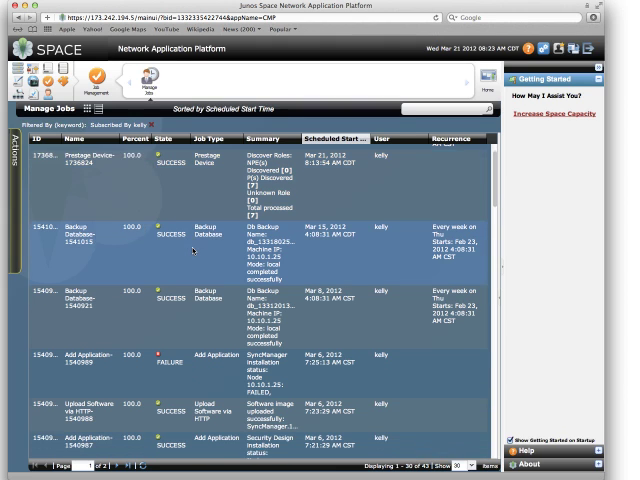
{"action": "scroll", "scroll_direction": "down", "scroll_amount": 3}
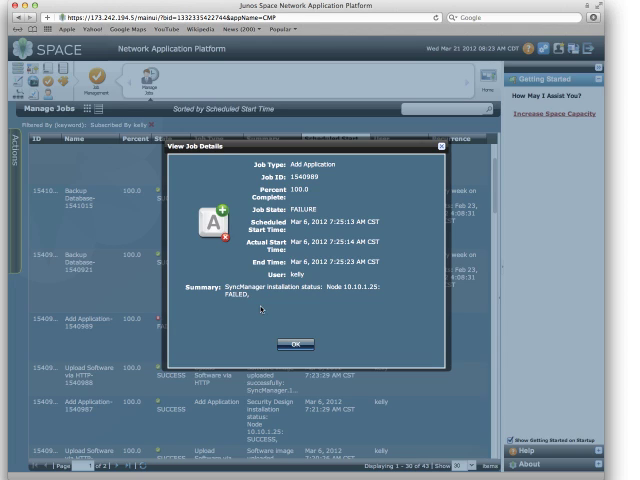
{"action": "mouse_move", "coordinate": [348, 304]}
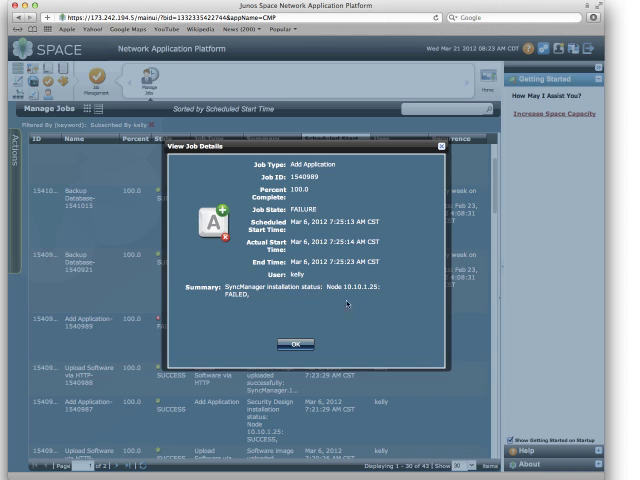
{"action": "mouse_move", "coordinate": [332, 308]}
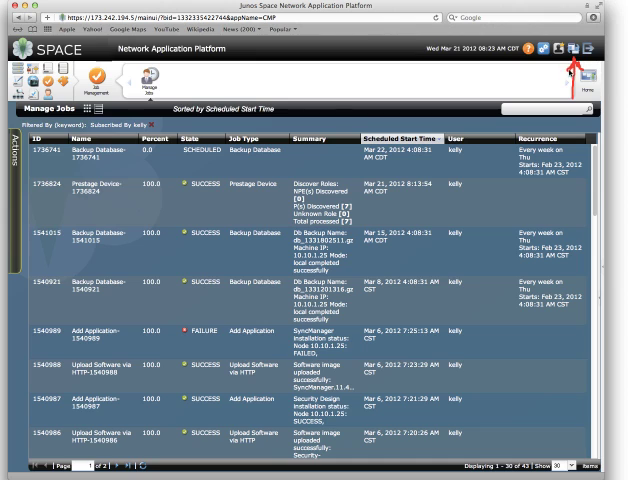
{"action": "mouse_move", "coordinate": [576, 50]}
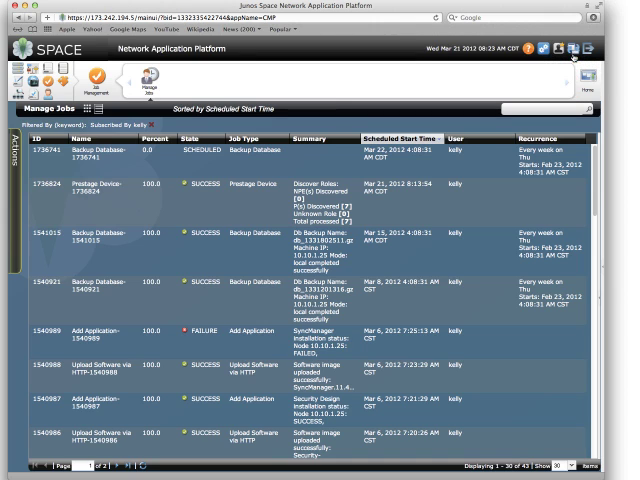
Switch back to Network Application Platform via the application switcher to show its System Health dashboard
{"action": "left_click", "coordinate": [592, 52]}
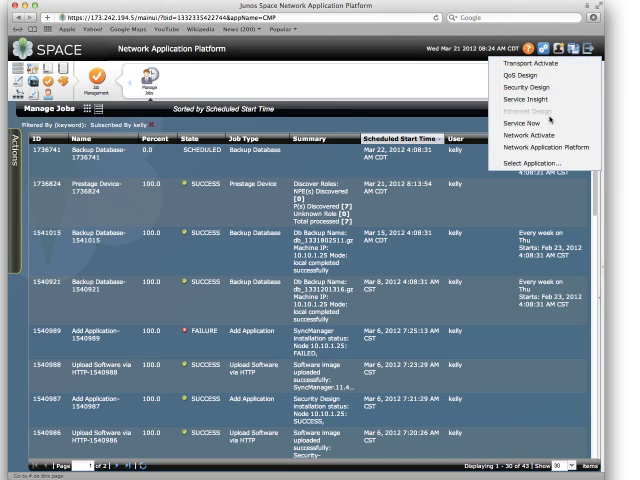
{"action": "left_click", "coordinate": [540, 144]}
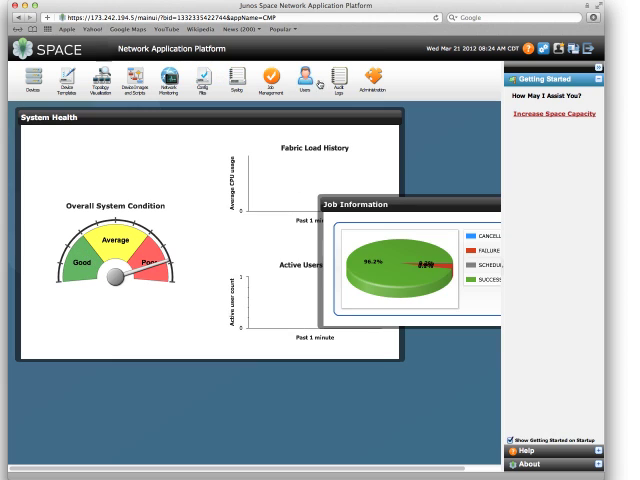
Switch to Service Now, then use Select Application to show the application launcher page
{"action": "left_click", "coordinate": [372, 80]}
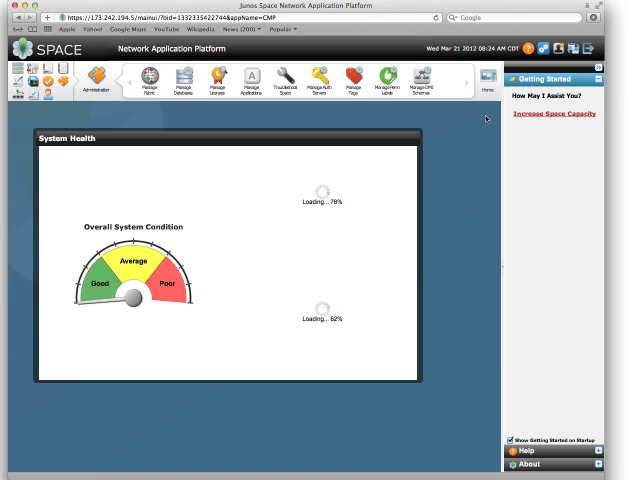
{"action": "left_click", "coordinate": [574, 52]}
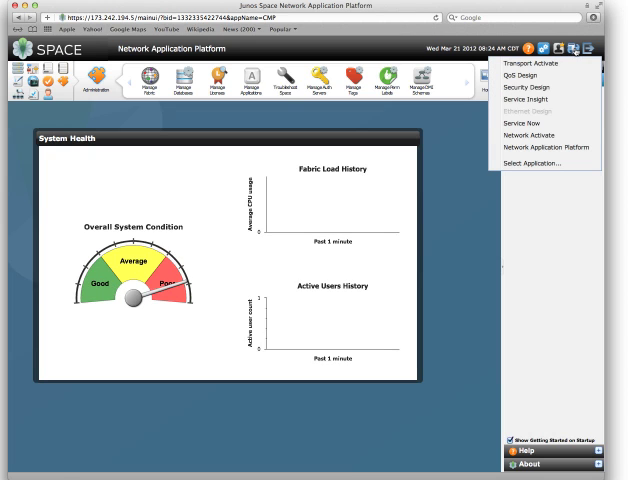
{"action": "left_click", "coordinate": [524, 122]}
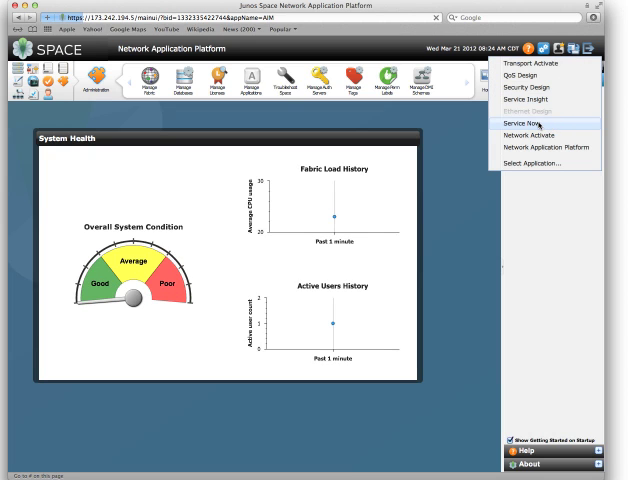
{"action": "left_click", "coordinate": [524, 120]}
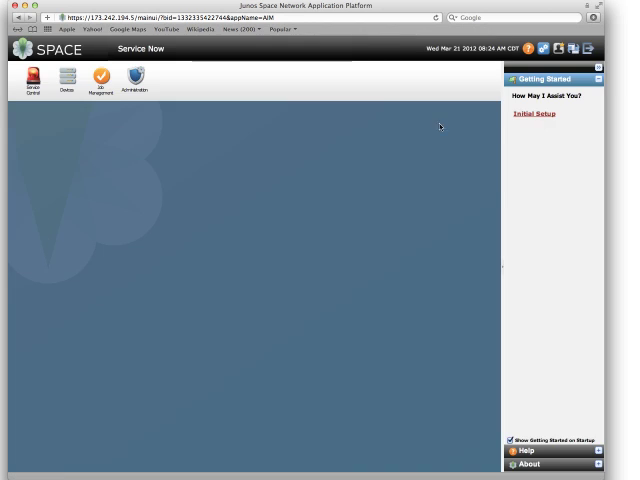
{"action": "left_click", "coordinate": [32, 80]}
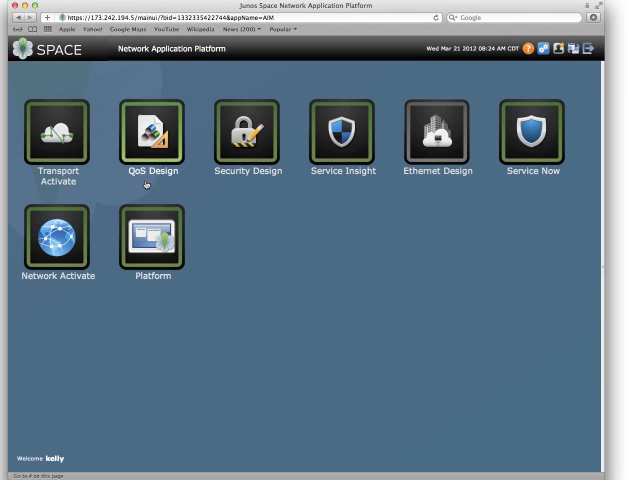
{"action": "left_click", "coordinate": [56, 132]}
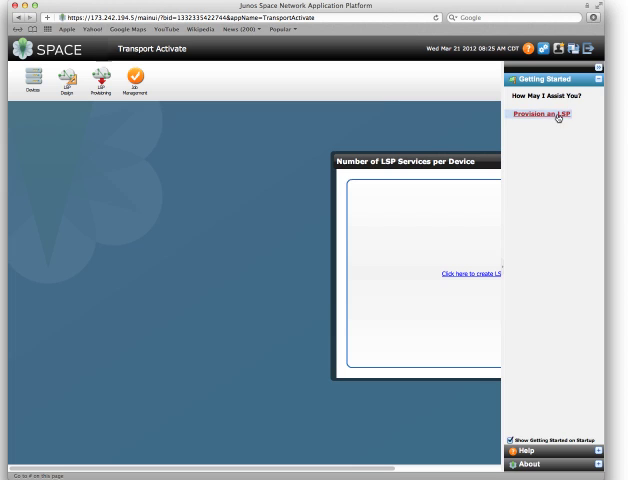
{"action": "left_click", "coordinate": [542, 112]}
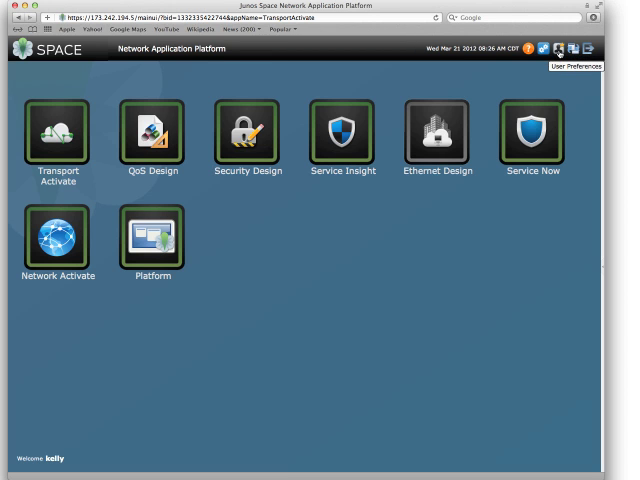
{"action": "left_click", "coordinate": [544, 48]}
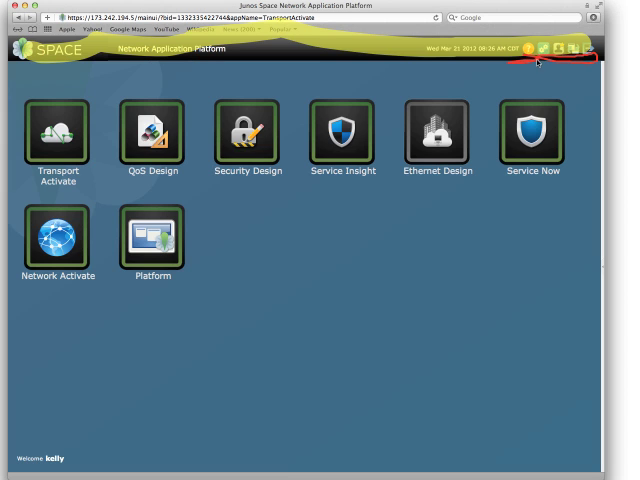
{"action": "mouse_move", "coordinate": [532, 136]}
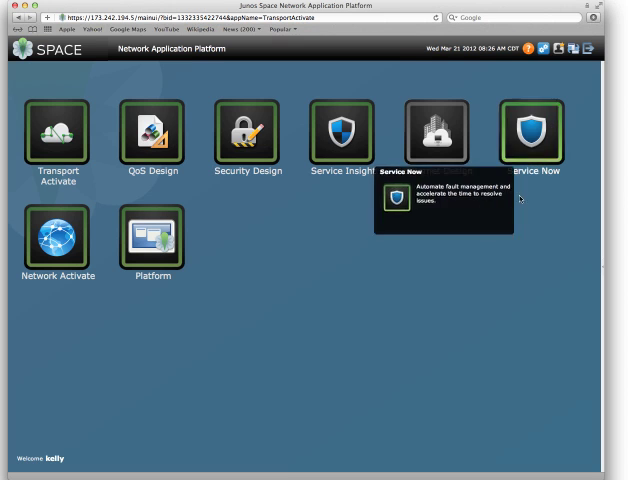
Launch Service Insight from its launcher tile to show its EOL matches and PBN severity panels
{"action": "left_click", "coordinate": [342, 136]}
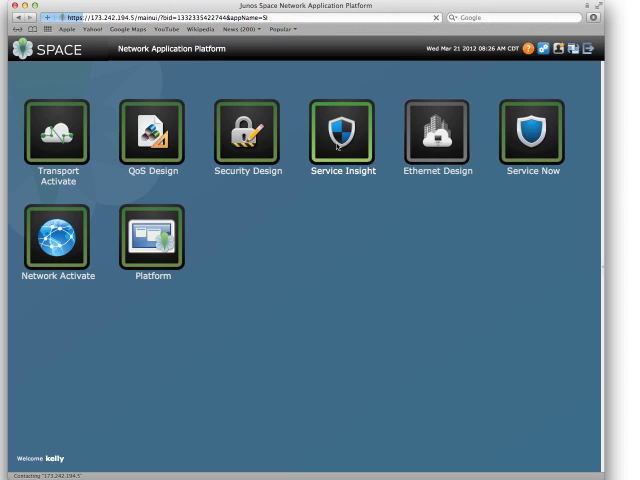
{"action": "left_click", "coordinate": [342, 136]}
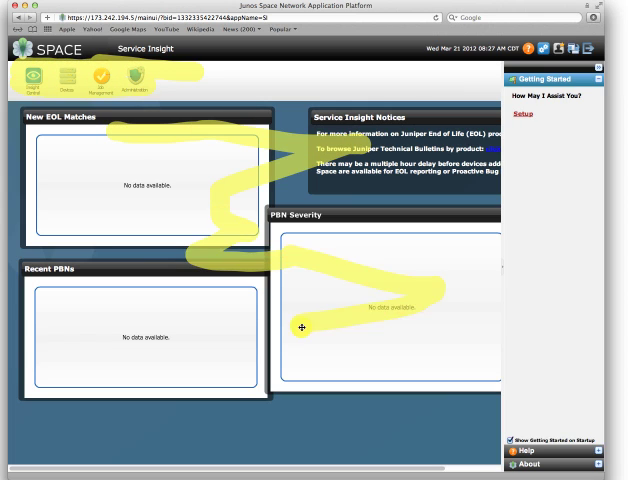
{"action": "mouse_move", "coordinate": [190, 344]}
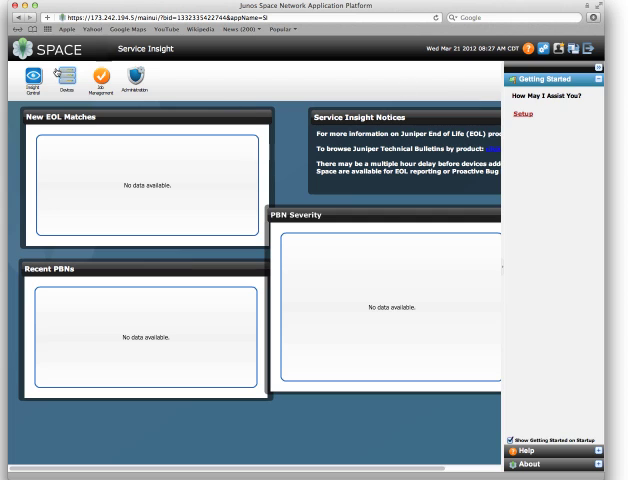
{"action": "left_click", "coordinate": [64, 80]}
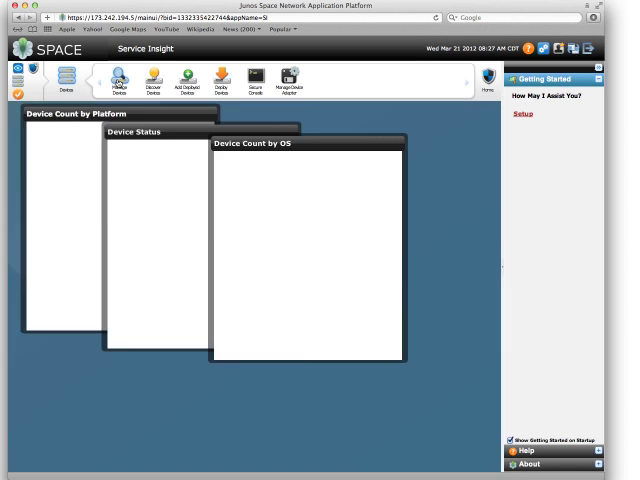
{"action": "left_click", "coordinate": [122, 78]}
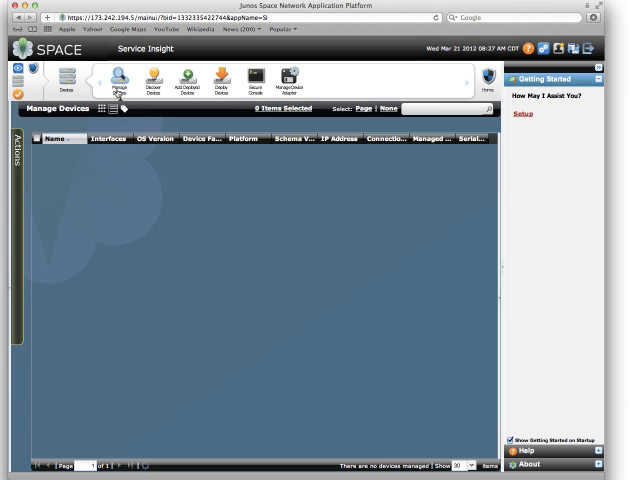
{"action": "left_click", "coordinate": [112, 108]}
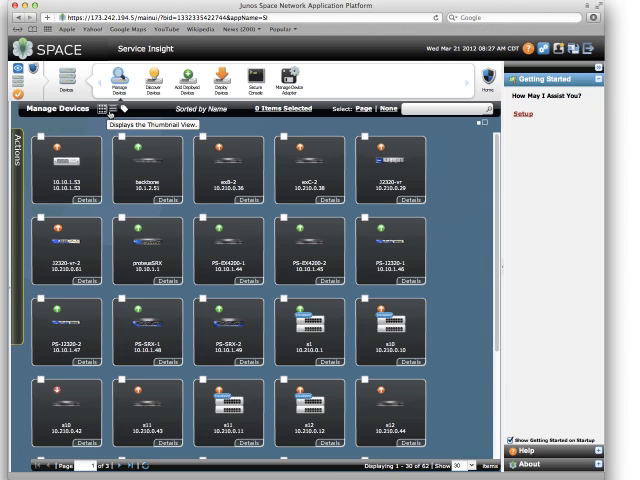
{"action": "left_click", "coordinate": [110, 108]}
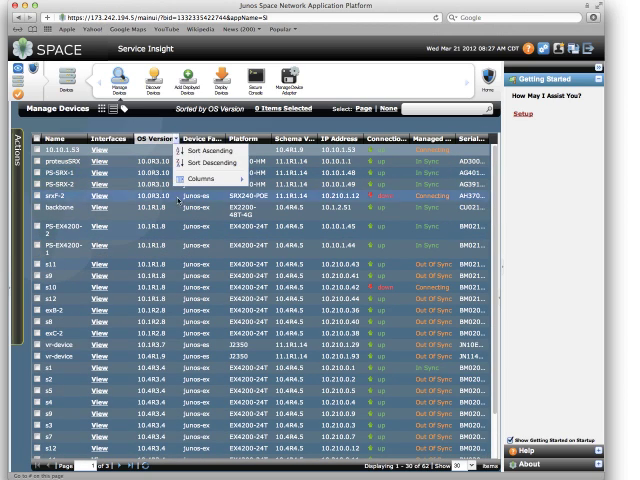
{"action": "left_click", "coordinate": [188, 180]}
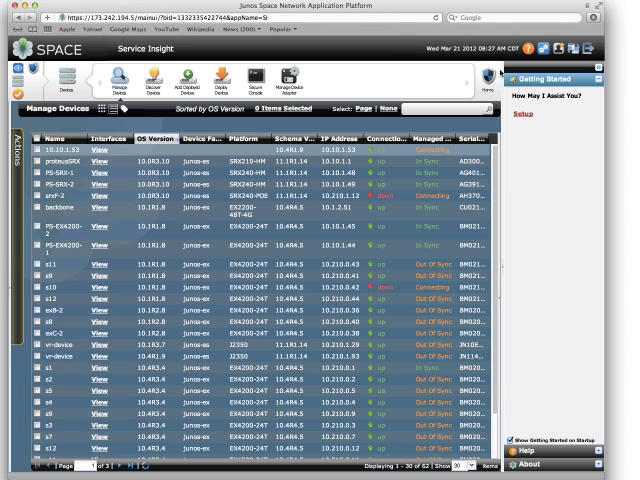
{"action": "left_click", "coordinate": [34, 78]}
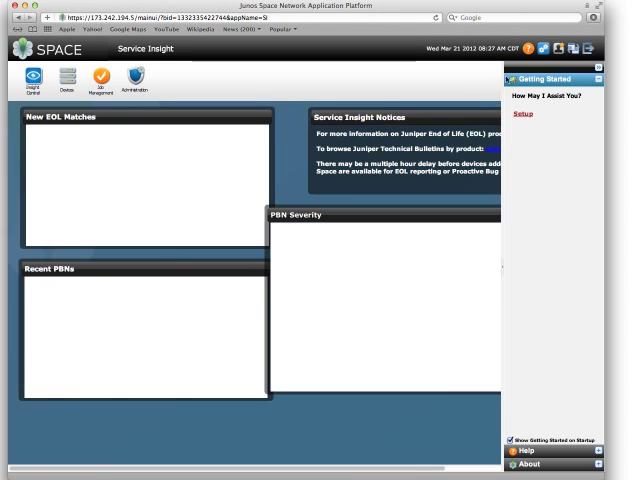